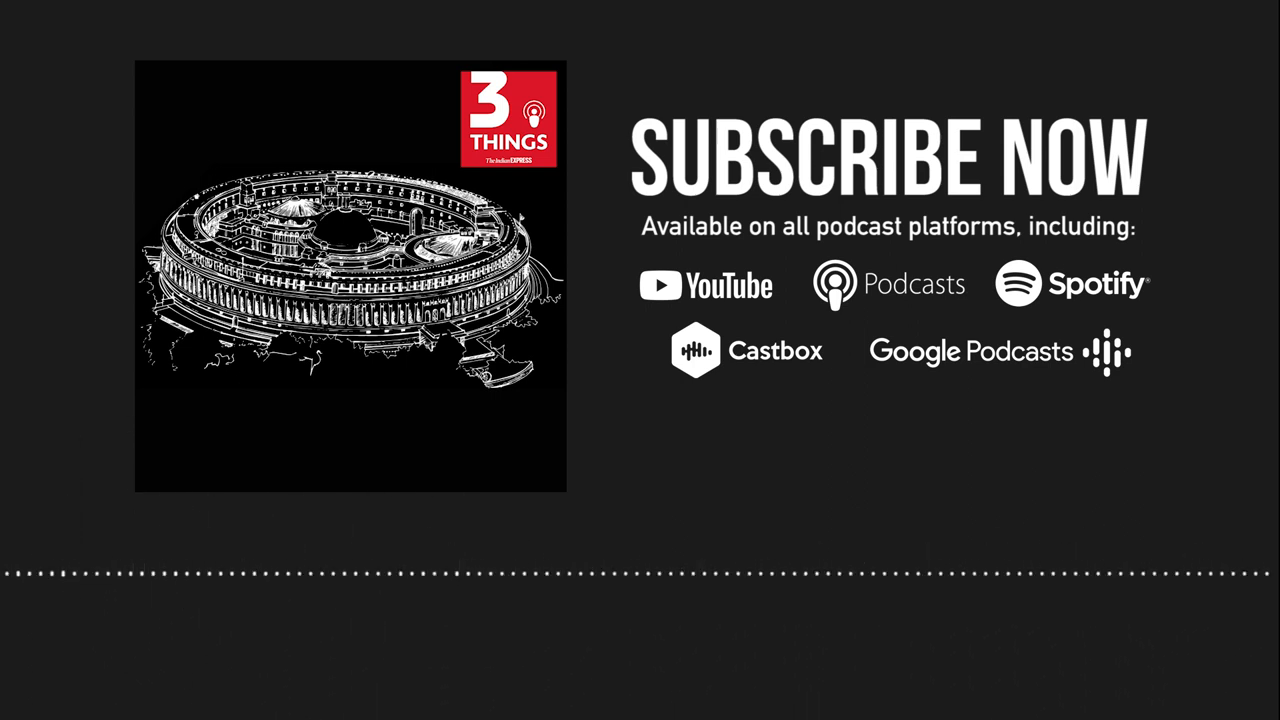
pyautogui.click(938, 497)
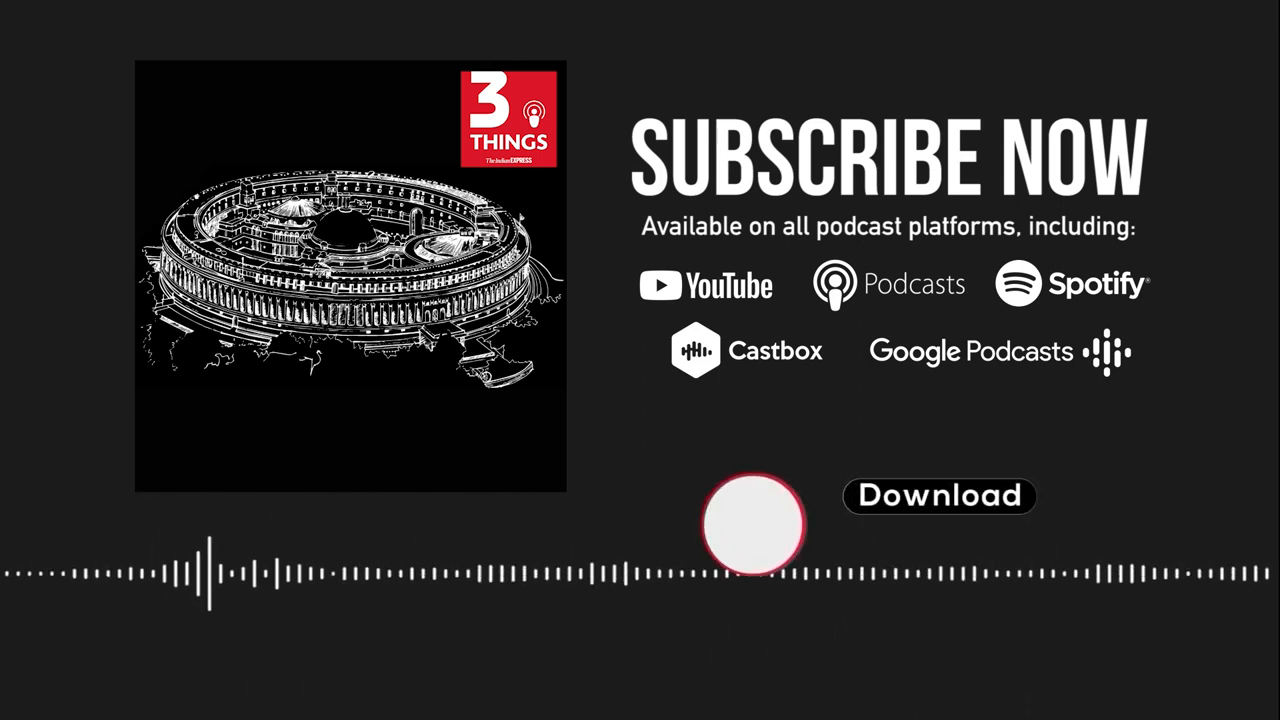
pyautogui.click(938, 496)
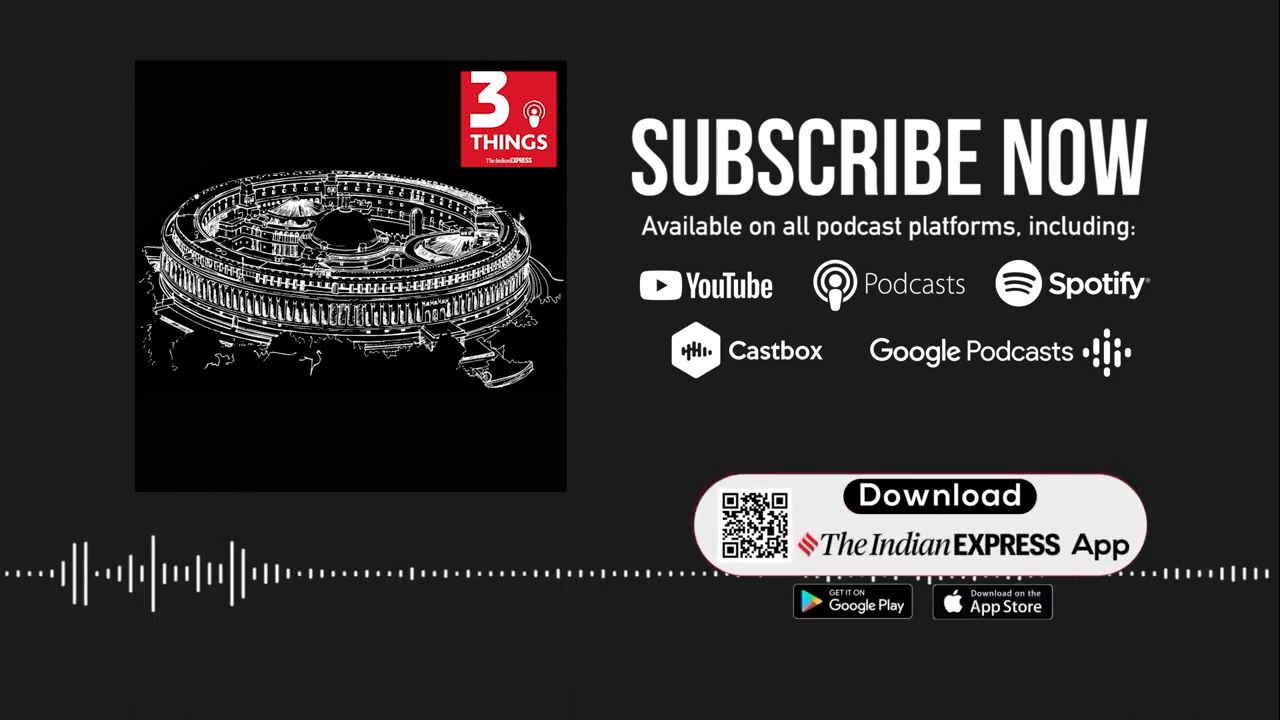